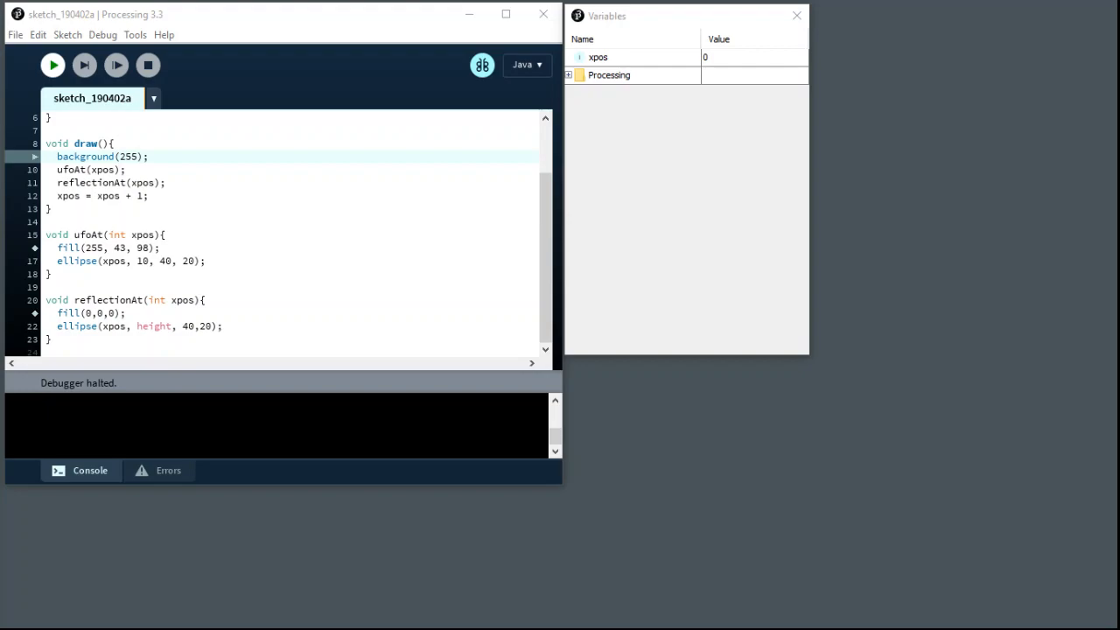
pyautogui.moveTo(480, 380)
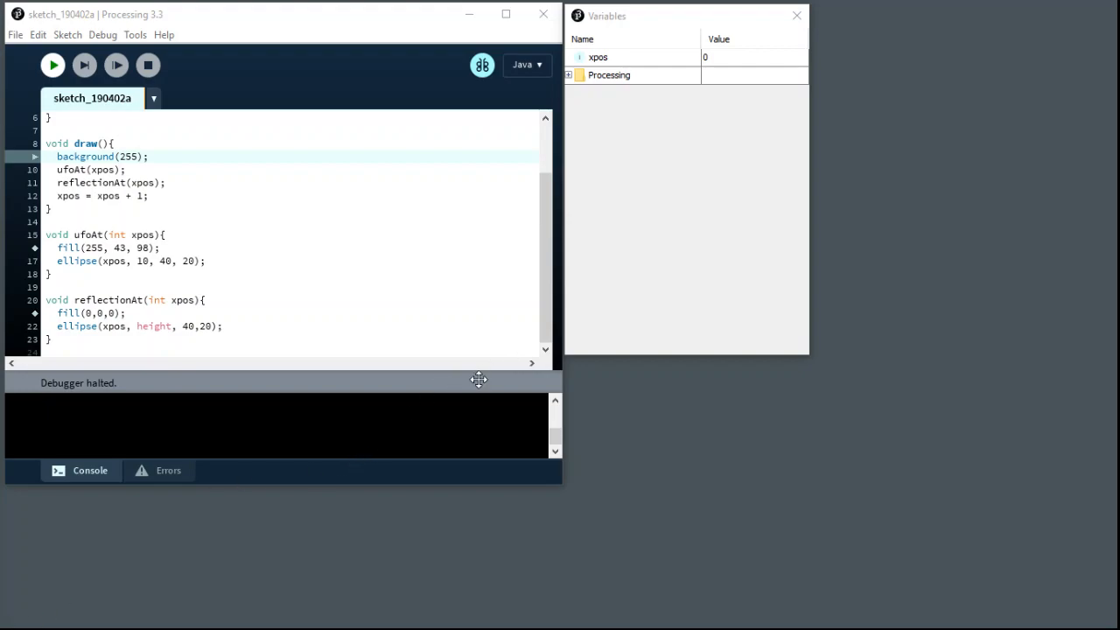
pyautogui.moveTo(403, 372)
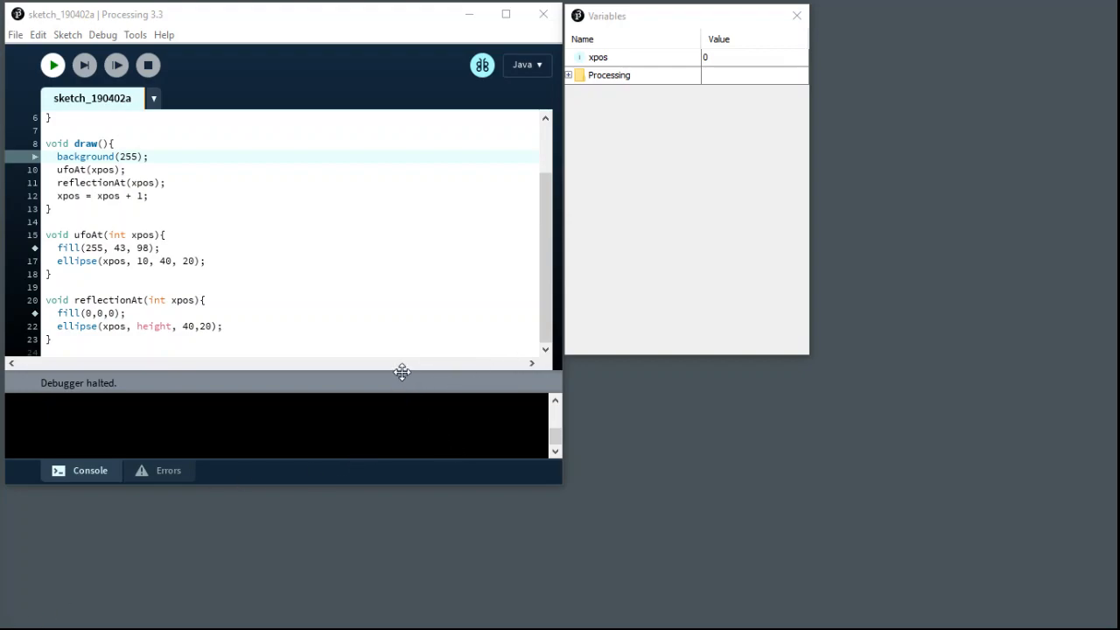
pyautogui.moveTo(269, 403)
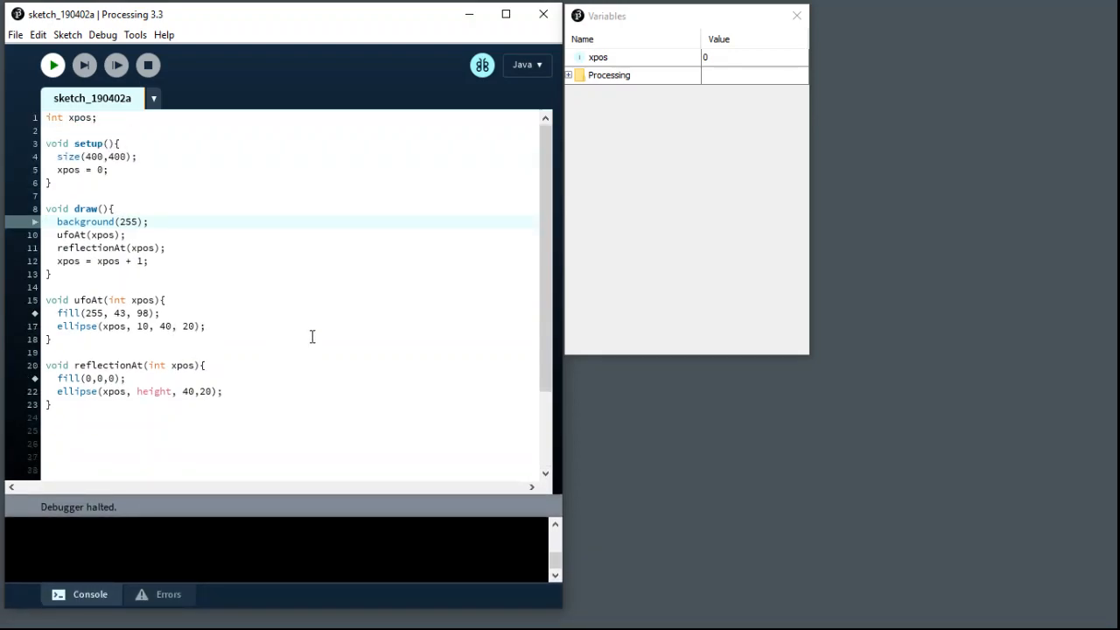
pyautogui.moveTo(518, 140)
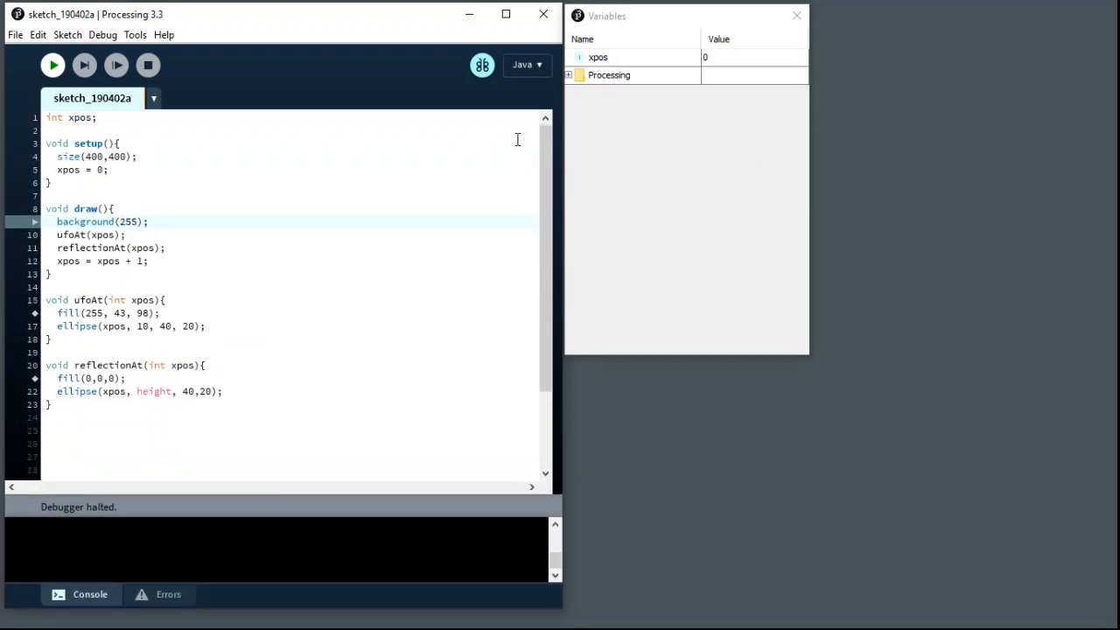
pyautogui.moveTo(609, 66)
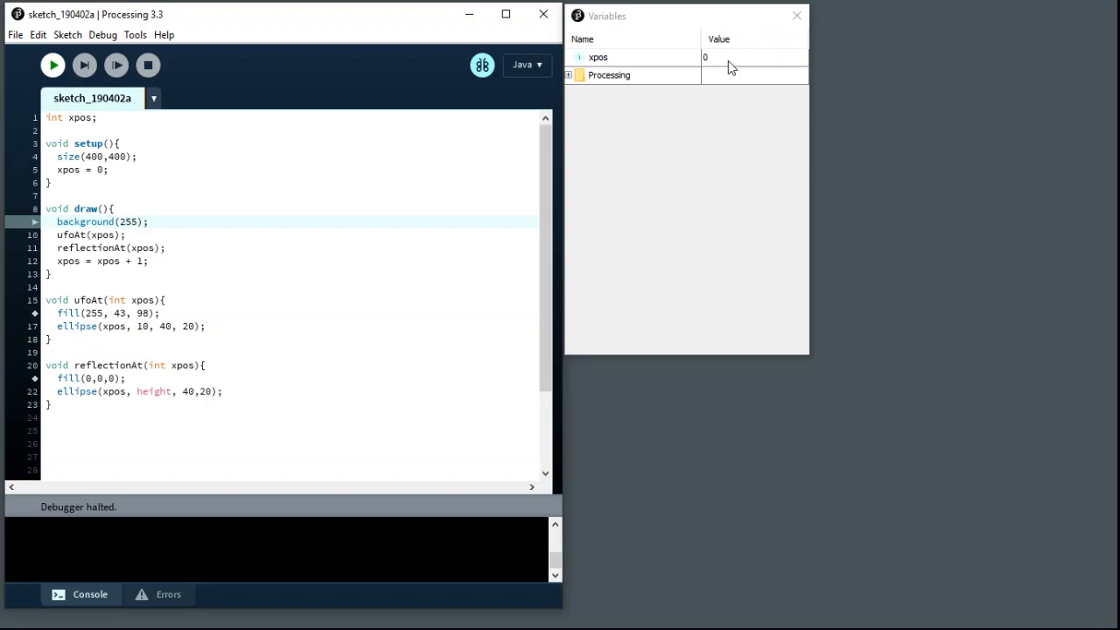
pyautogui.moveTo(66, 84)
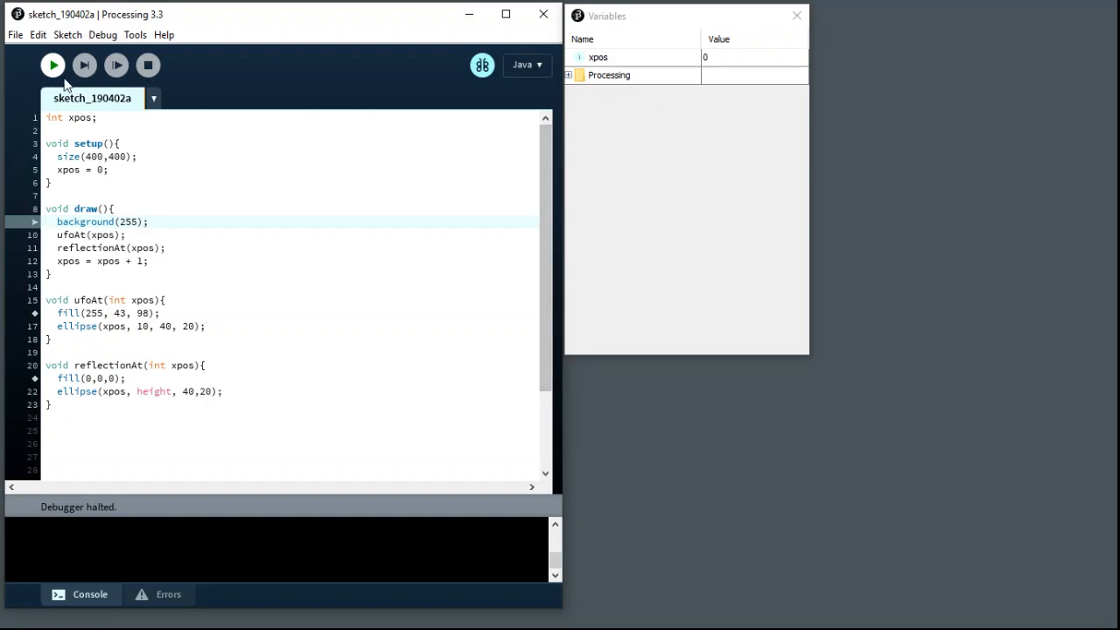
# Step: Stop debugging, switch debug mode off, run the sketch normally and close its window
pyautogui.click(483, 65)
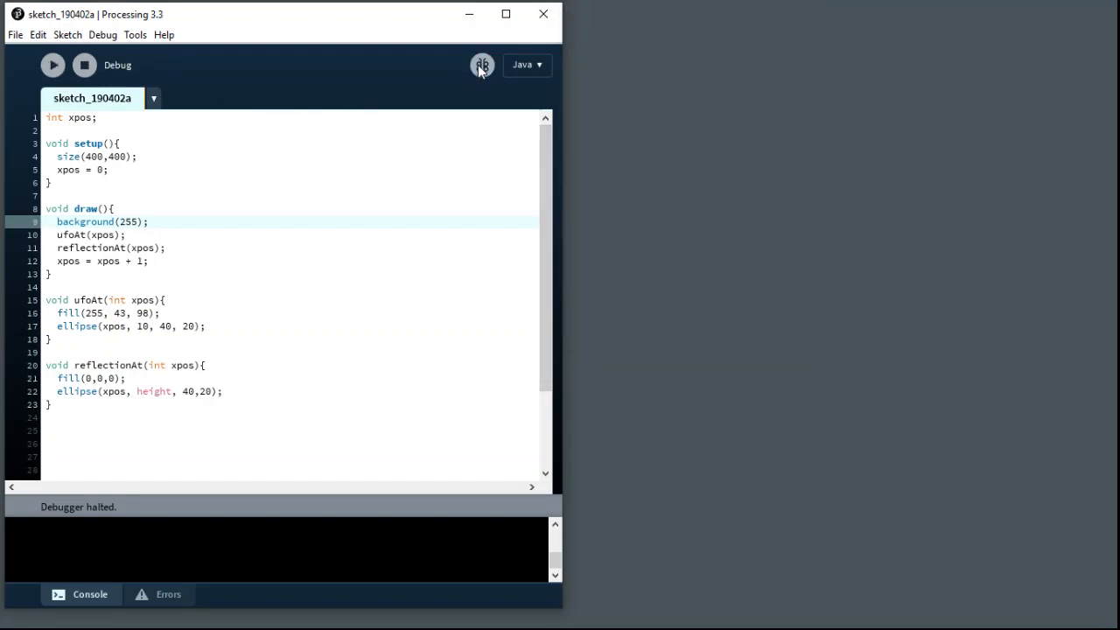
pyautogui.click(483, 65)
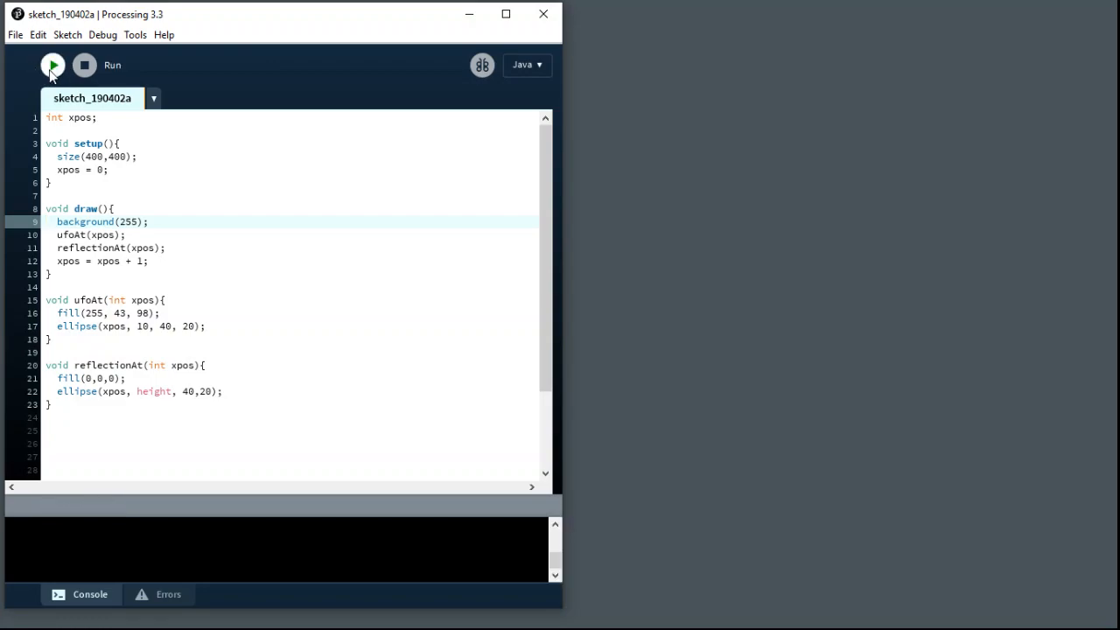
pyautogui.click(52, 65)
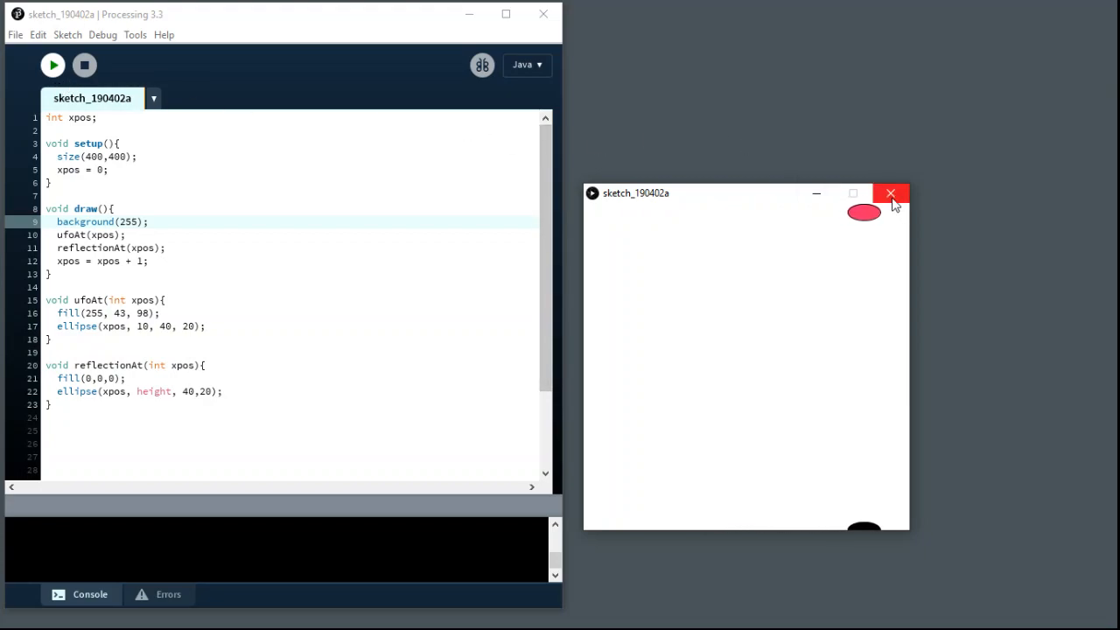
pyautogui.click(889, 192)
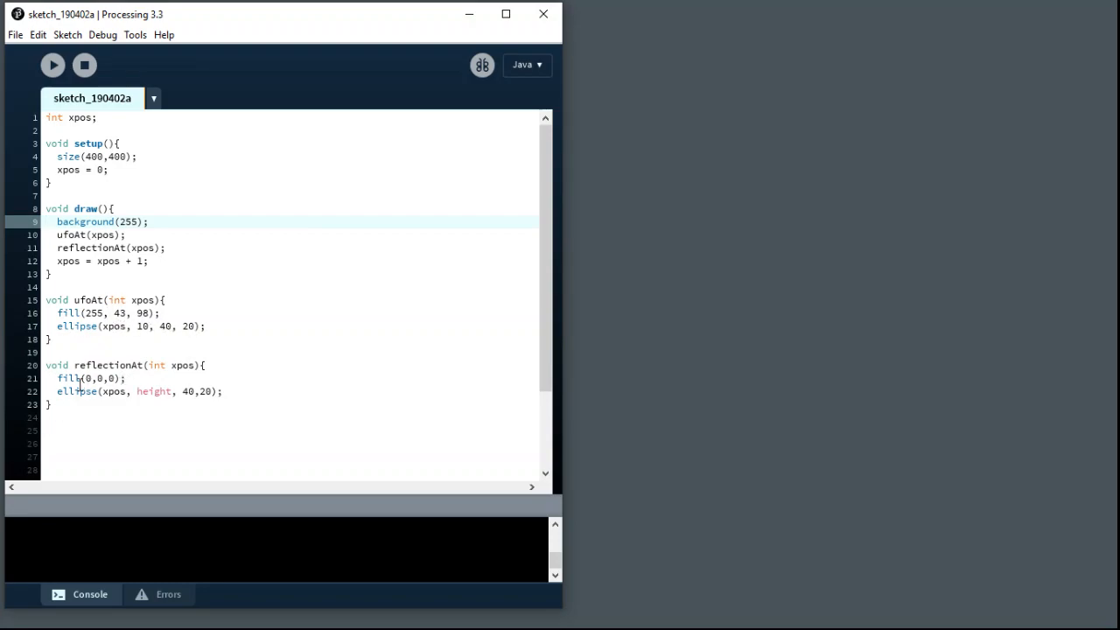
pyautogui.moveTo(191, 434)
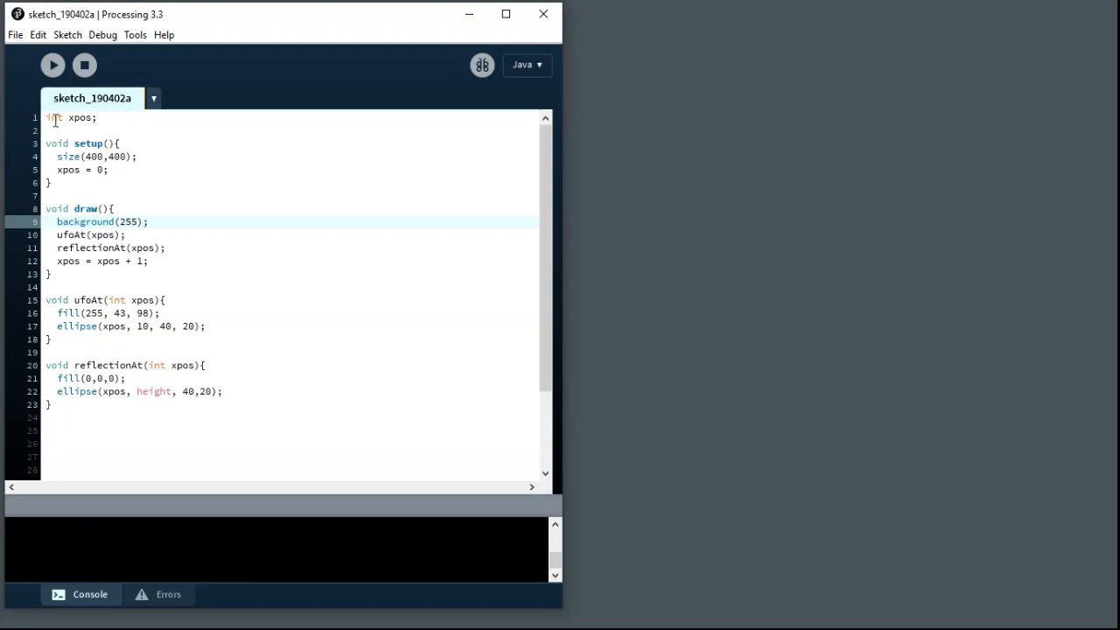
pyautogui.moveTo(210, 157)
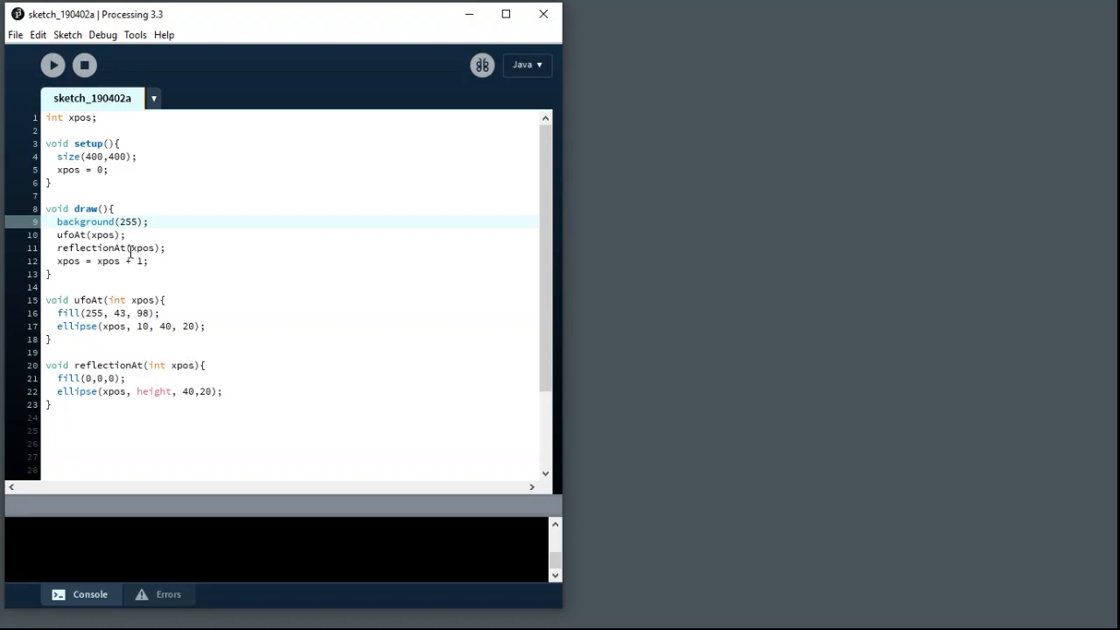
# Step: Point out the global xpos on line 1 and the xpos parameters of ufoAt and reflectionAt
pyautogui.click(74, 118)
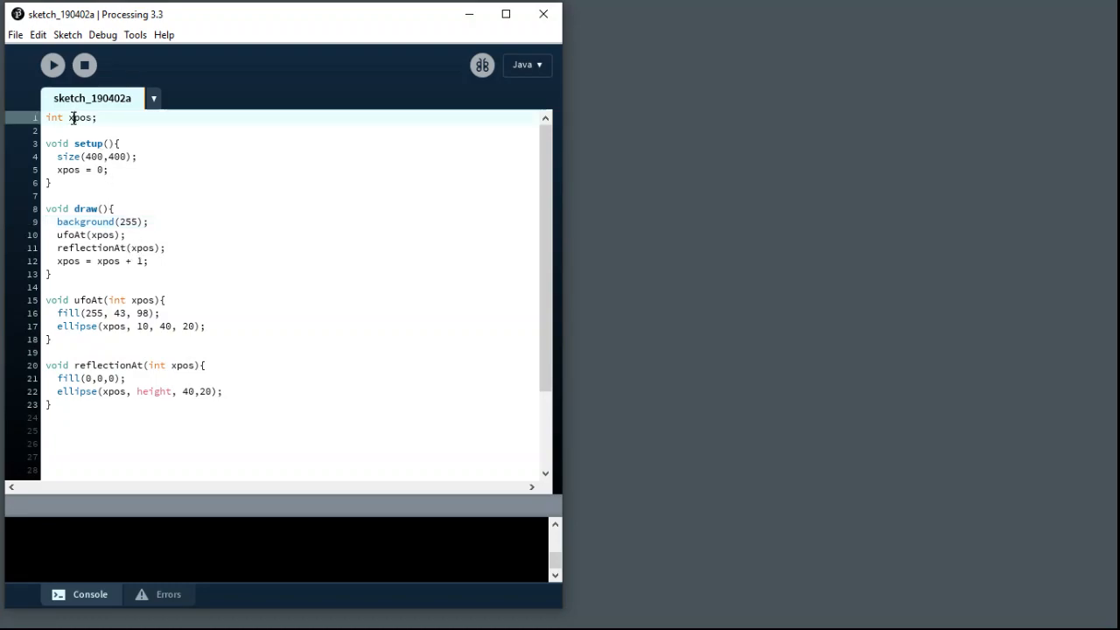
pyautogui.click(147, 301)
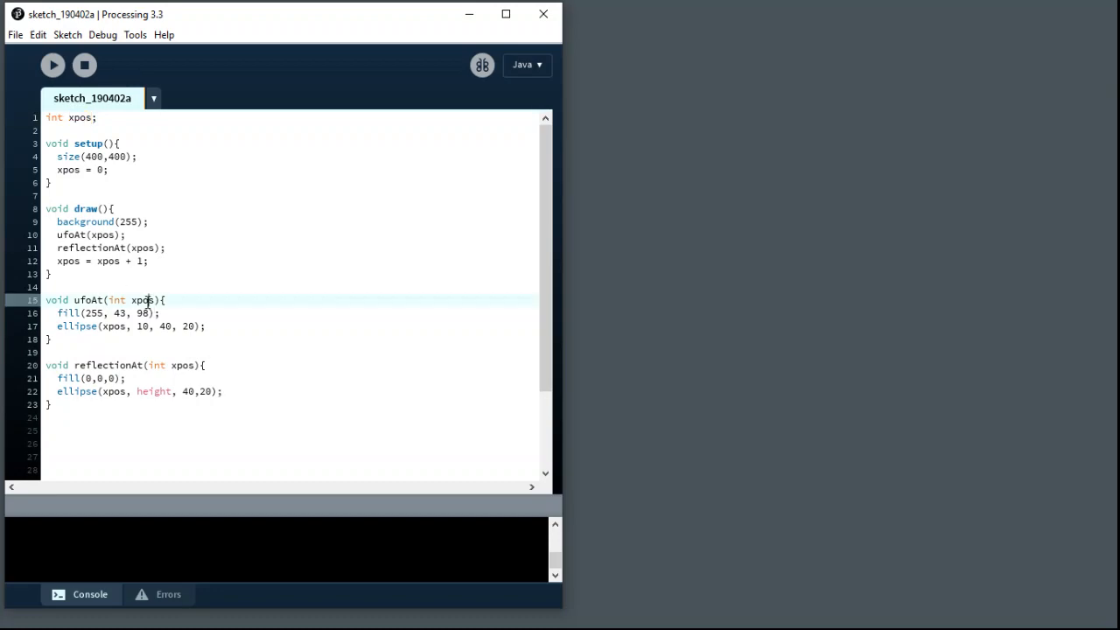
pyautogui.doubleClick(182, 365)
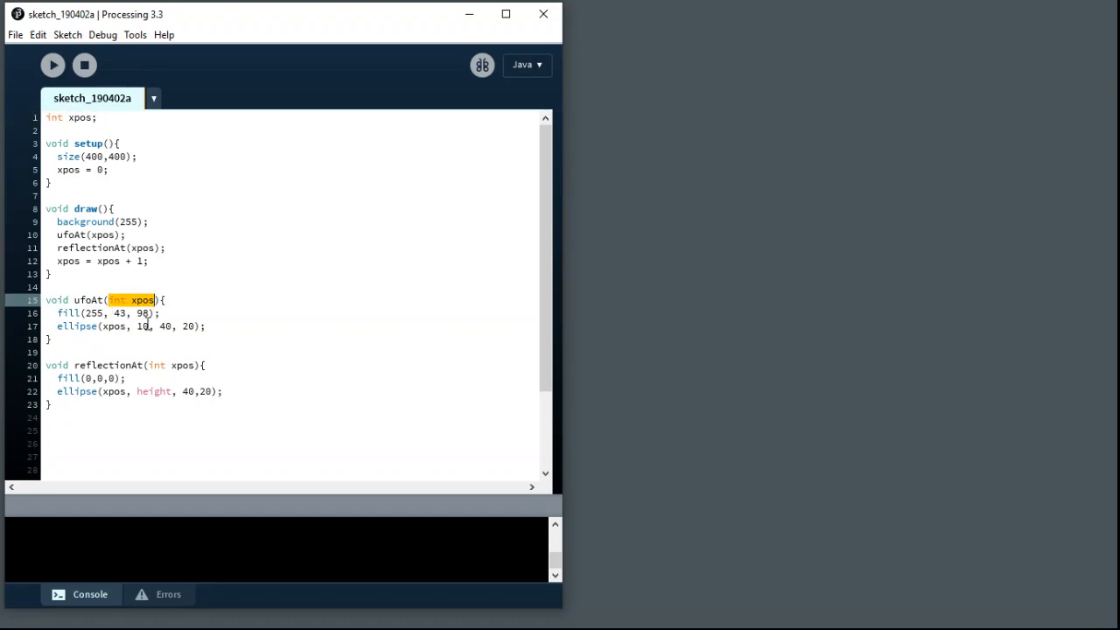
pyautogui.click(156, 366)
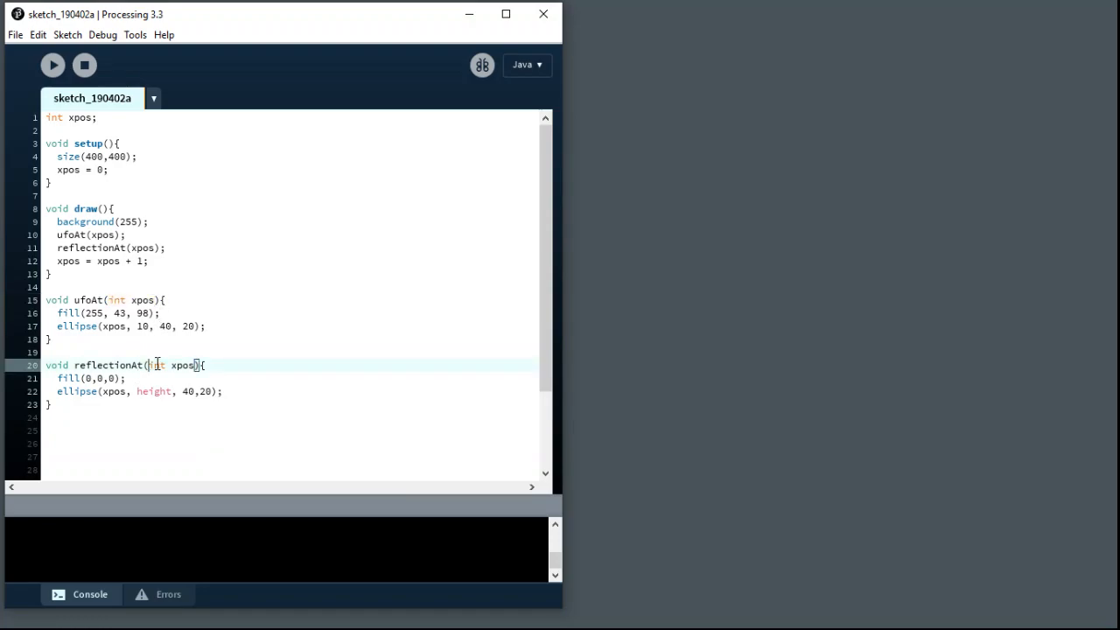
pyautogui.doubleClick(172, 366)
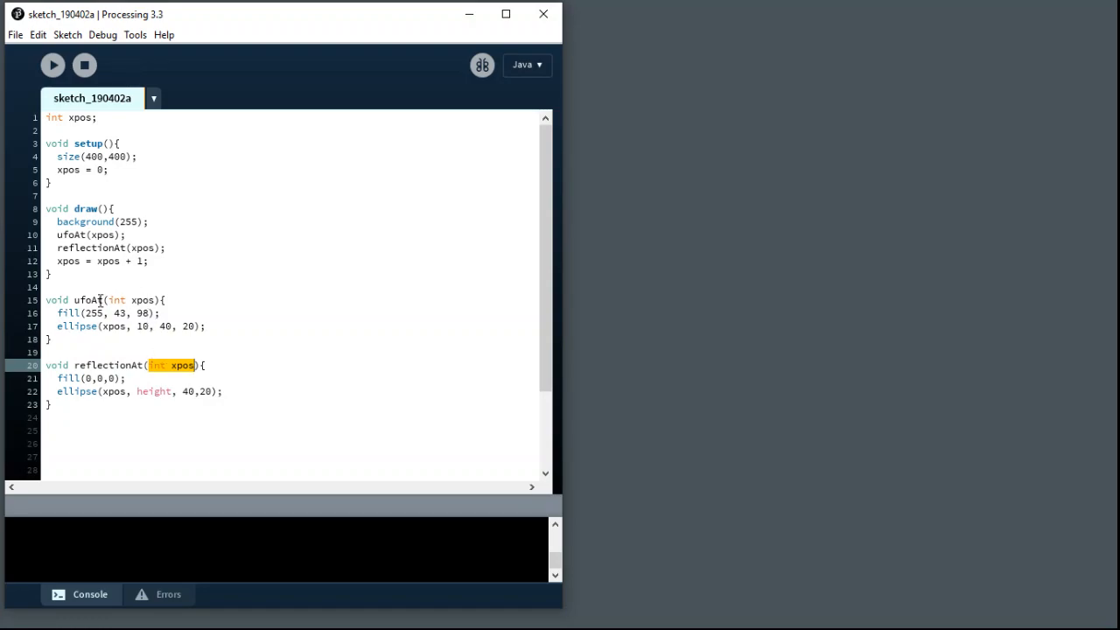
pyautogui.moveTo(121, 289)
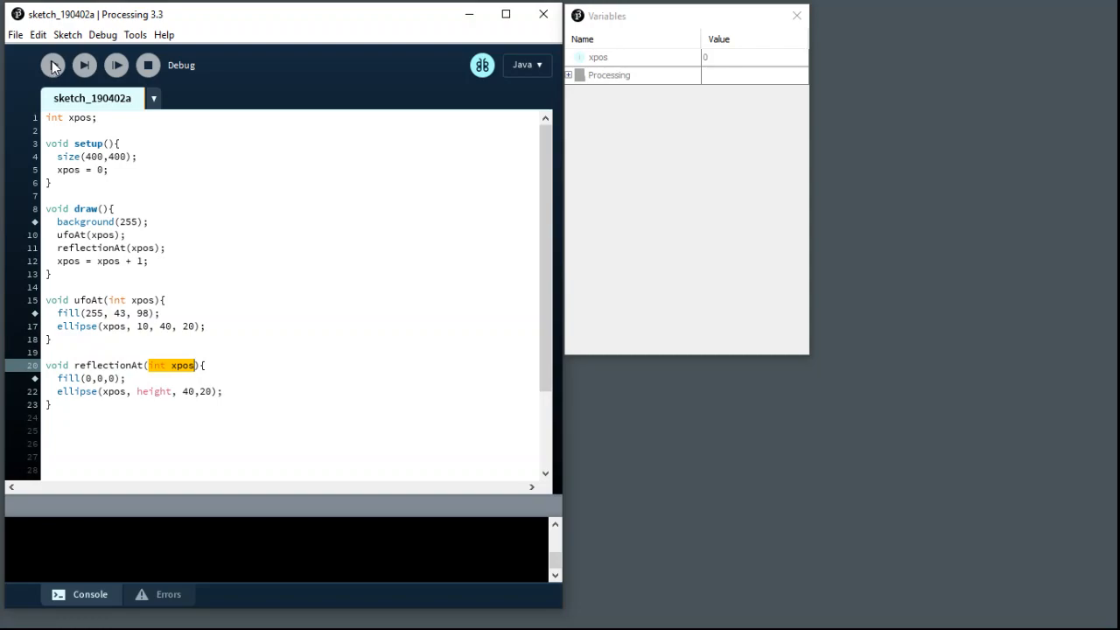
# Step: Start a debug run that halts at the first breakpoint in draw with xpos at 0
pyautogui.click(53, 65)
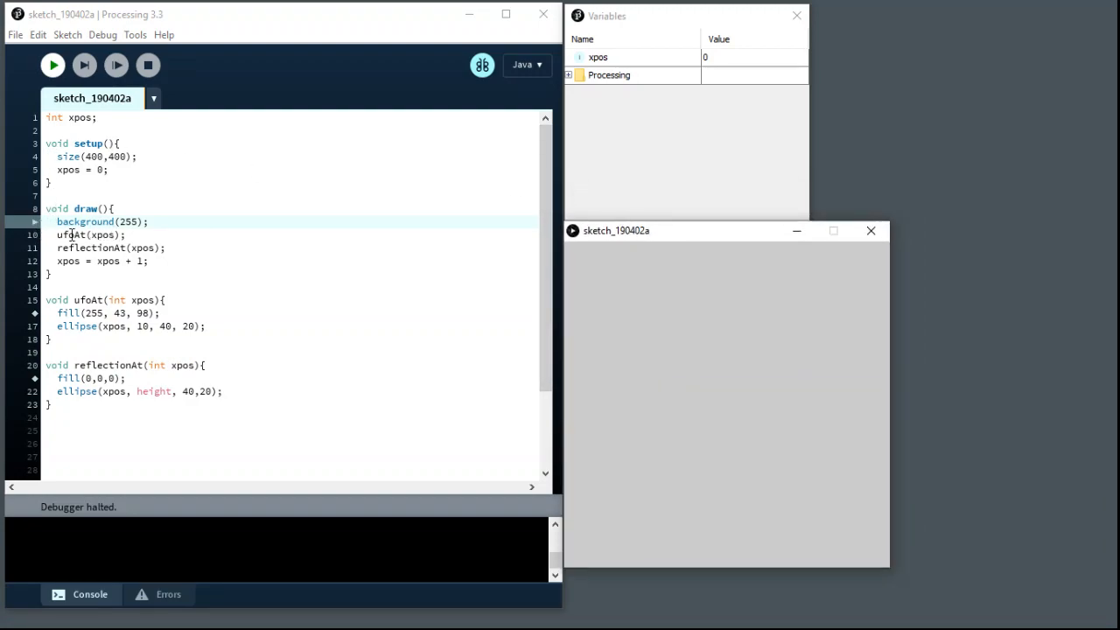
pyautogui.moveTo(732, 371)
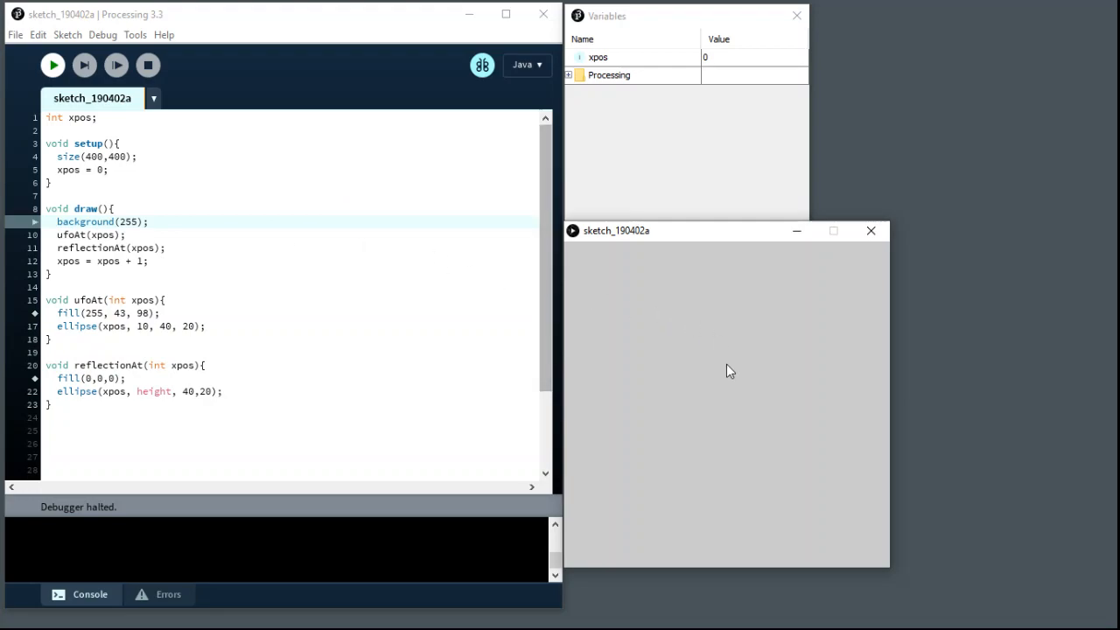
pyautogui.moveTo(591, 70)
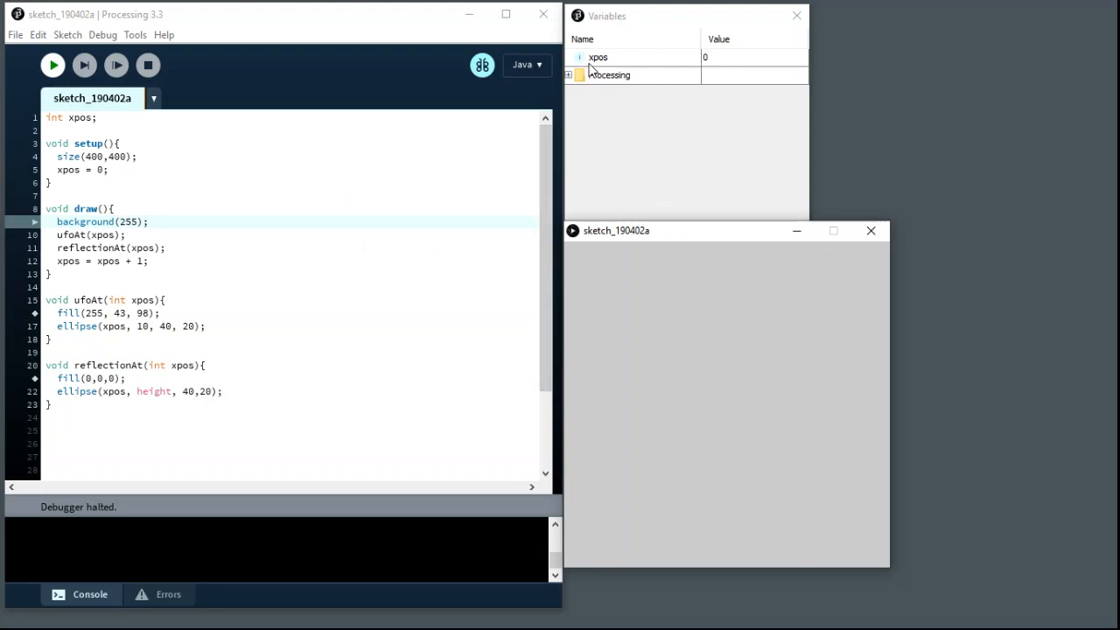
pyautogui.moveTo(597, 63)
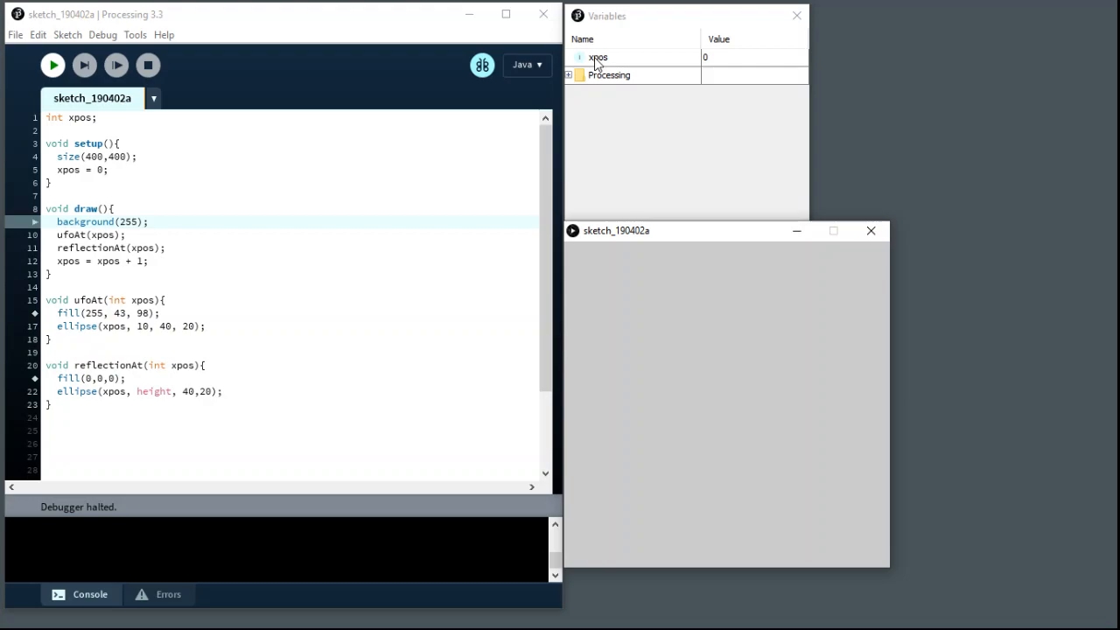
pyautogui.moveTo(721, 74)
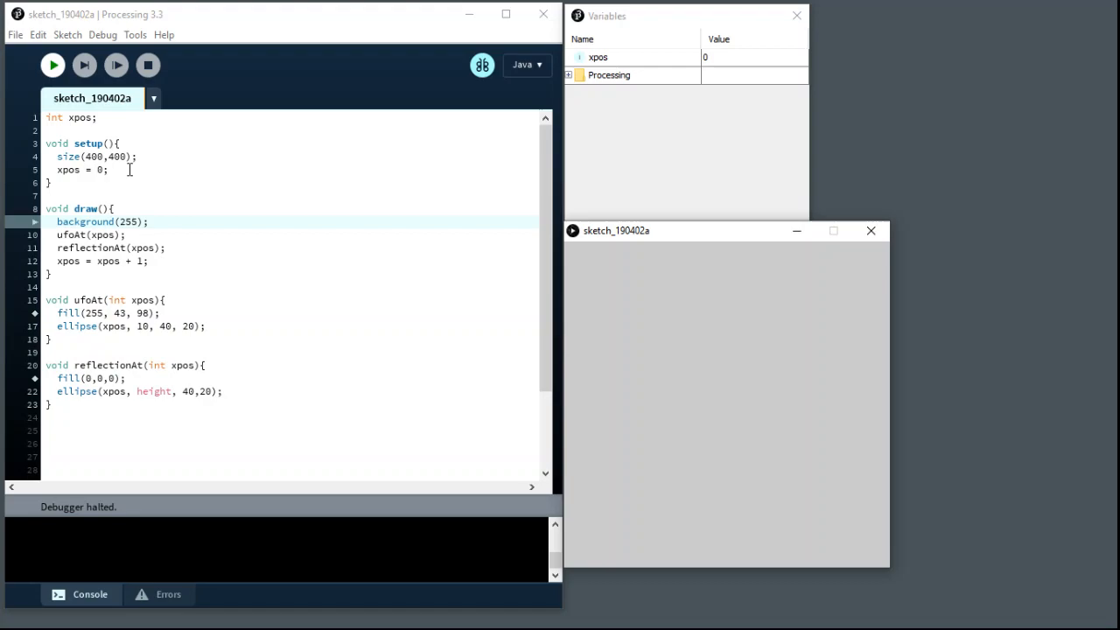
pyautogui.moveTo(94, 86)
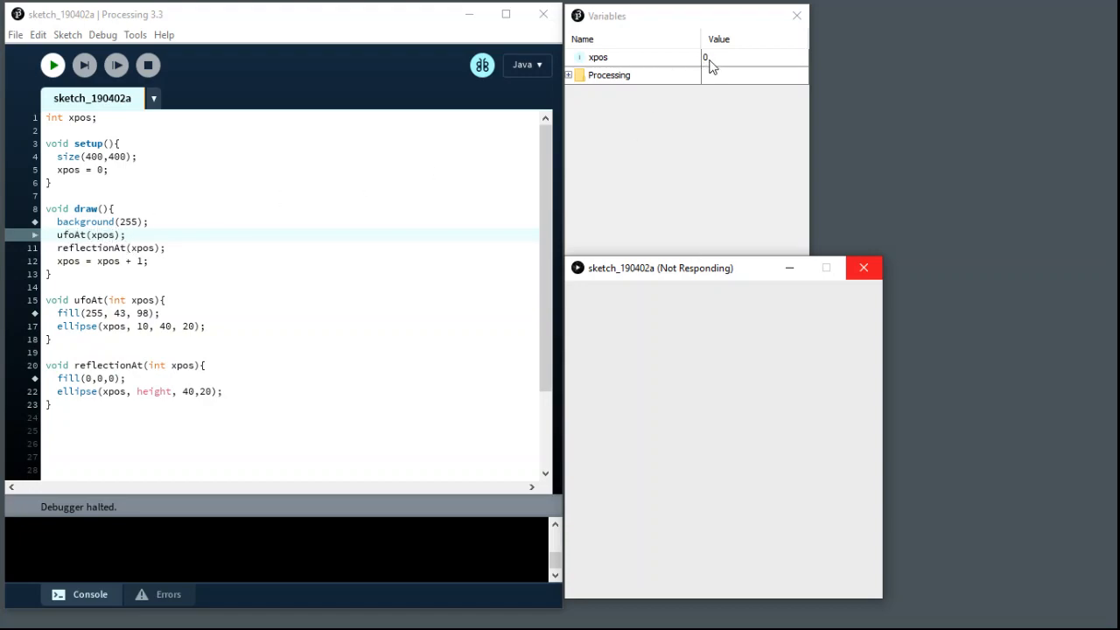
pyautogui.moveTo(84, 65)
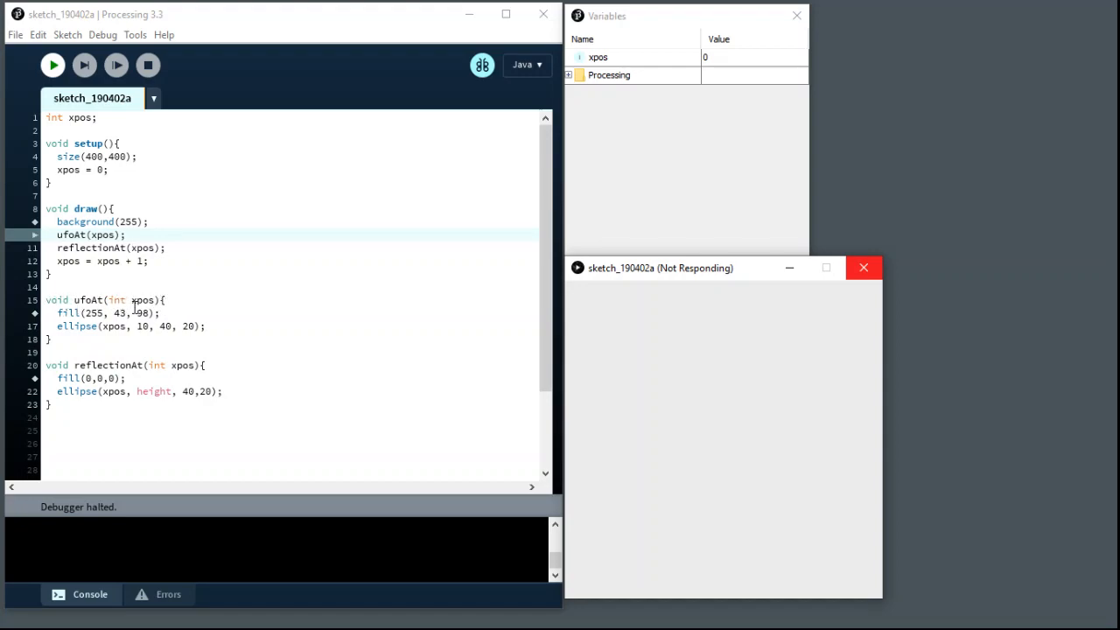
pyautogui.moveTo(84, 65)
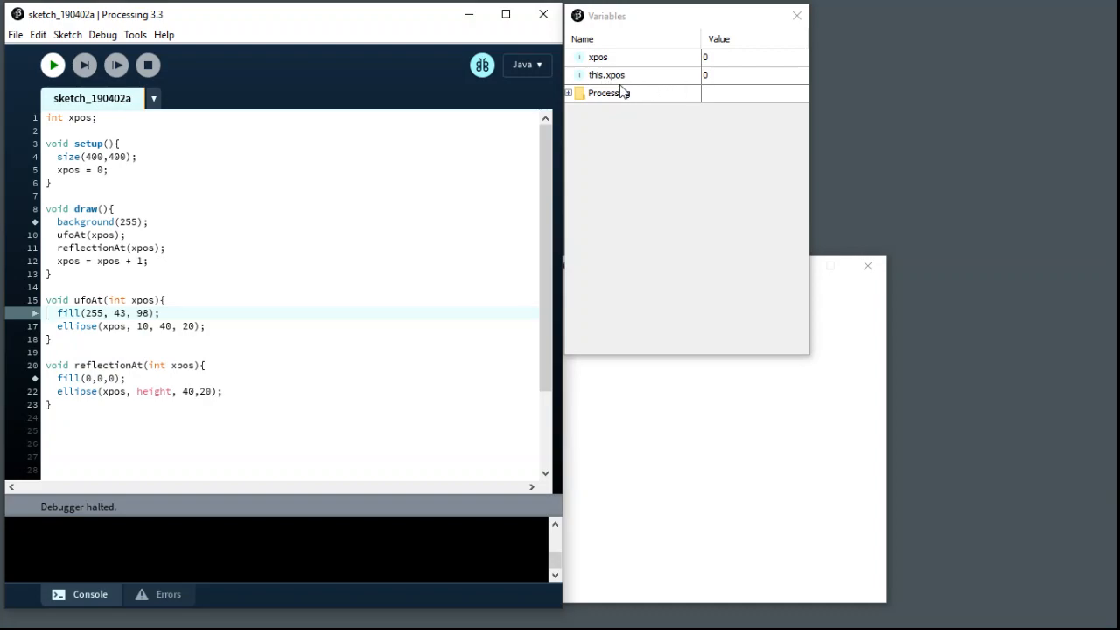
pyautogui.moveTo(607, 74)
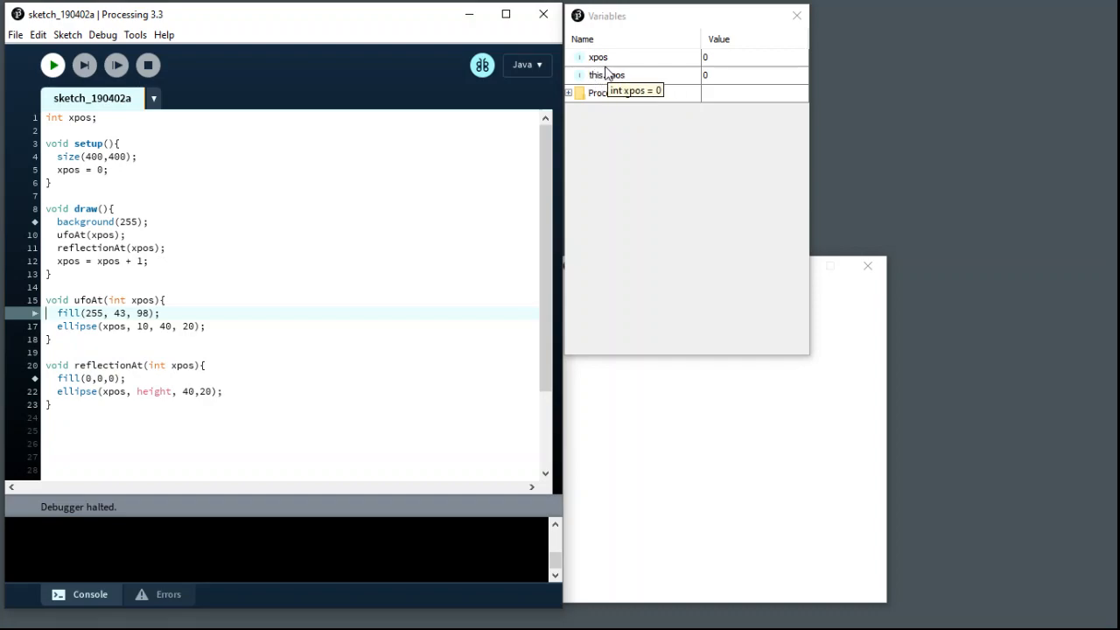
pyautogui.moveTo(621, 77)
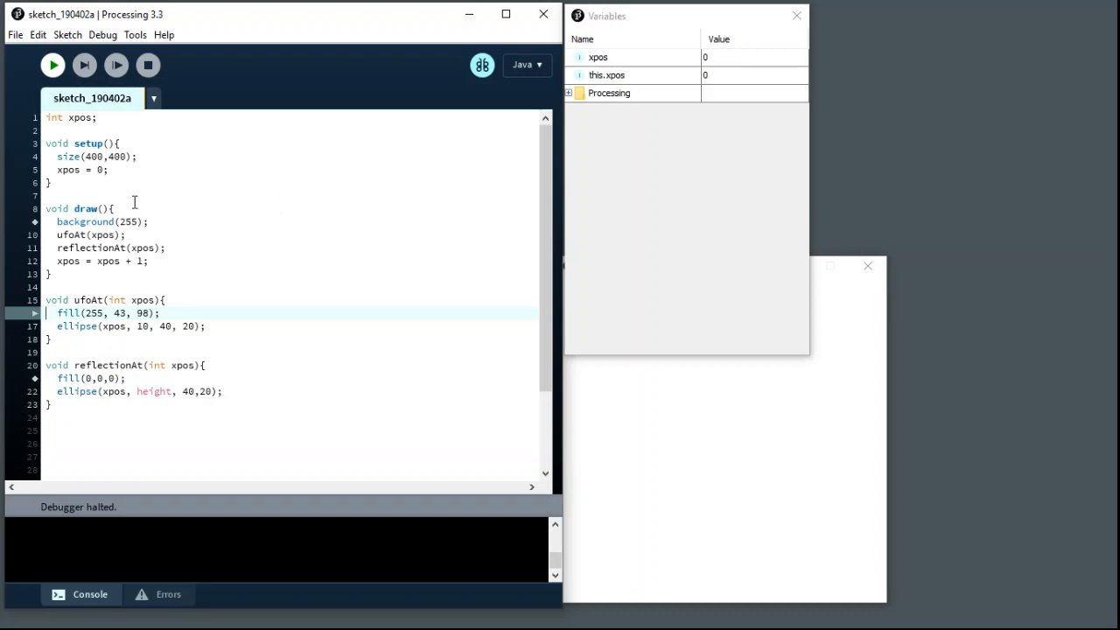
pyautogui.moveTo(622, 77)
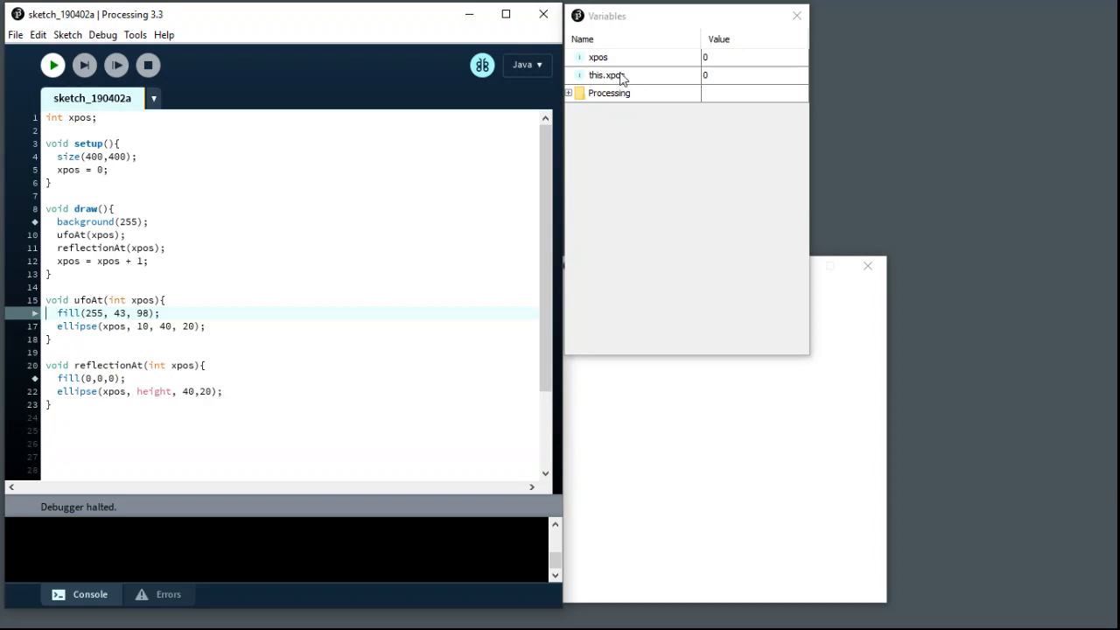
pyautogui.moveTo(674, 84)
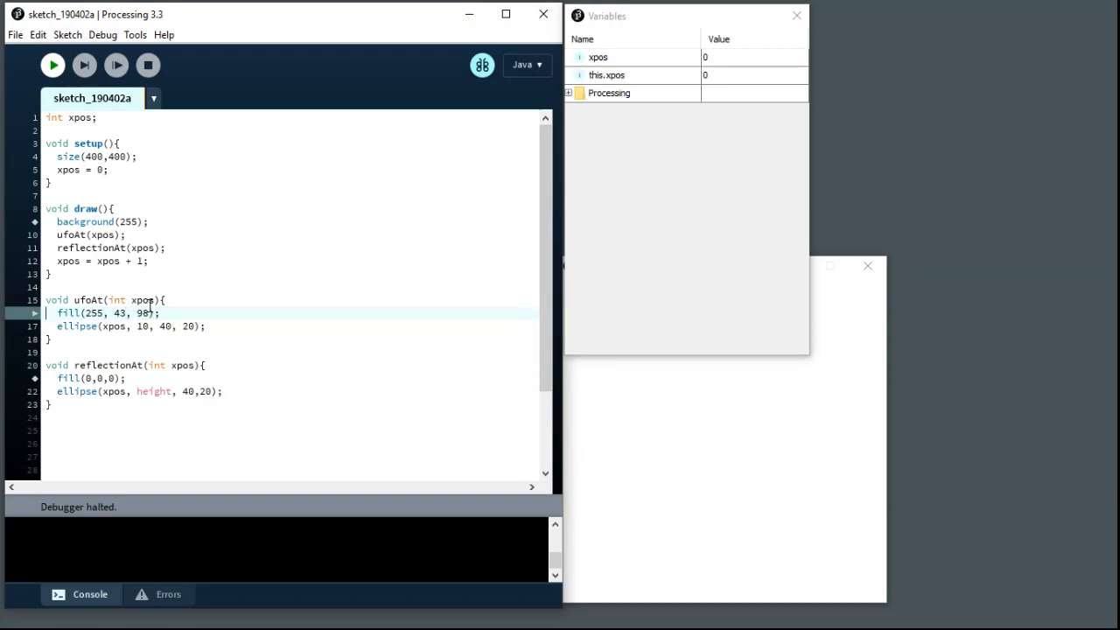
pyautogui.moveTo(744, 79)
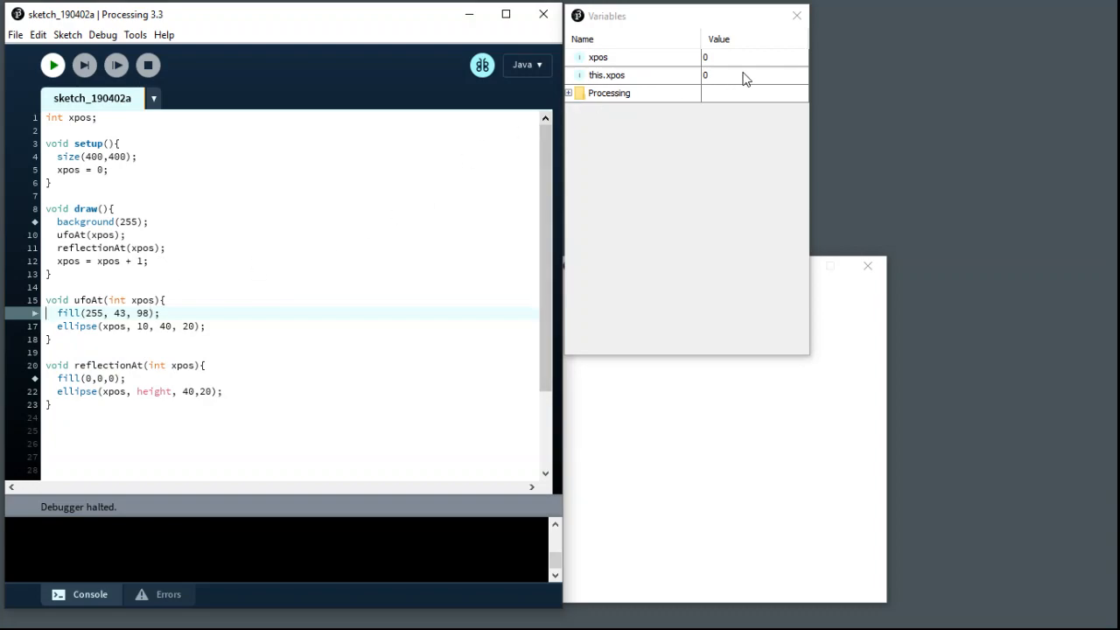
pyautogui.moveTo(716, 84)
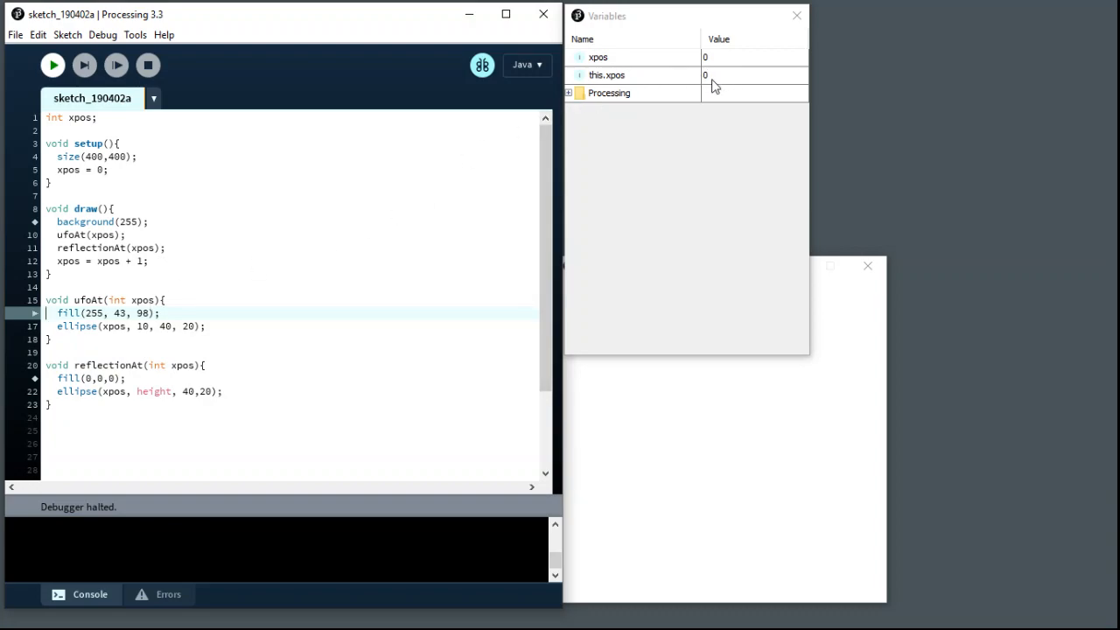
pyautogui.moveTo(634, 81)
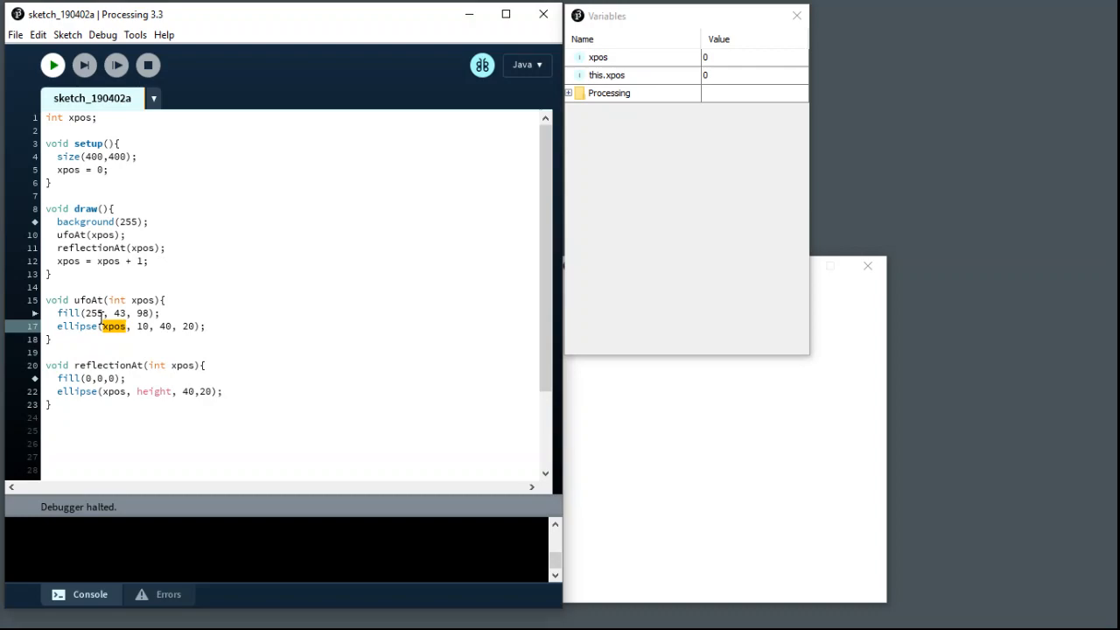
pyautogui.moveTo(471, 63)
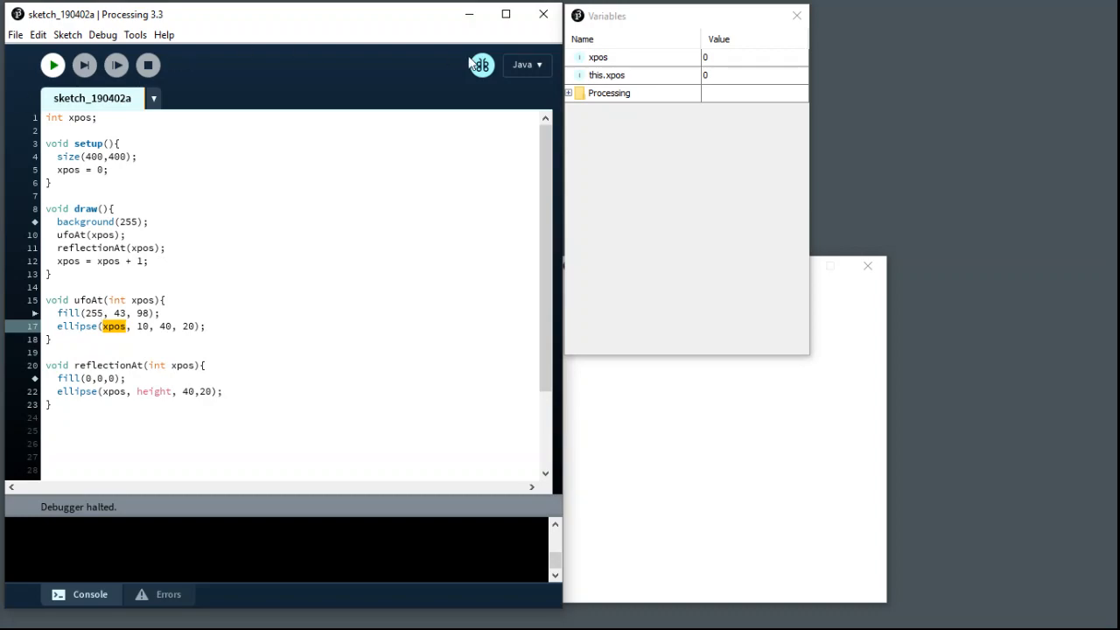
pyautogui.moveTo(629, 84)
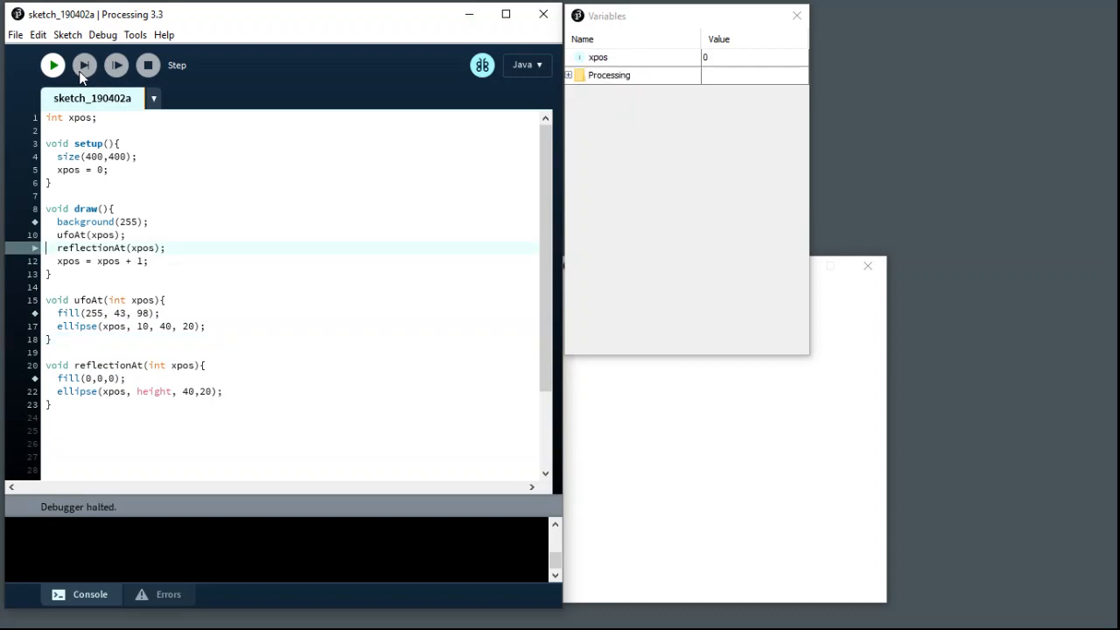
pyautogui.moveTo(490, 135)
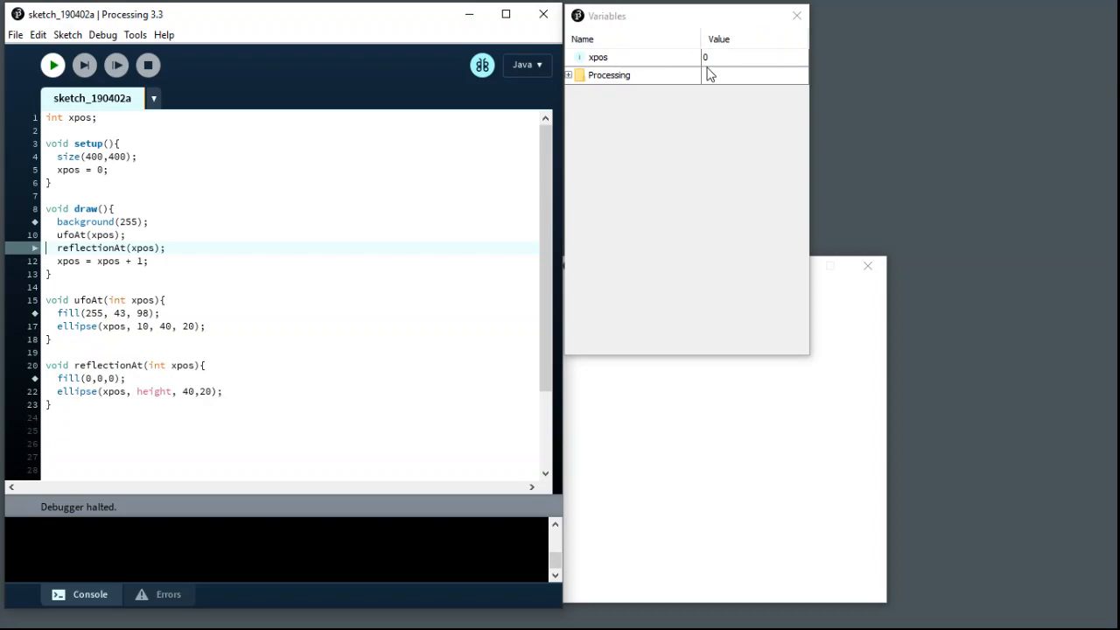
pyautogui.moveTo(707, 74)
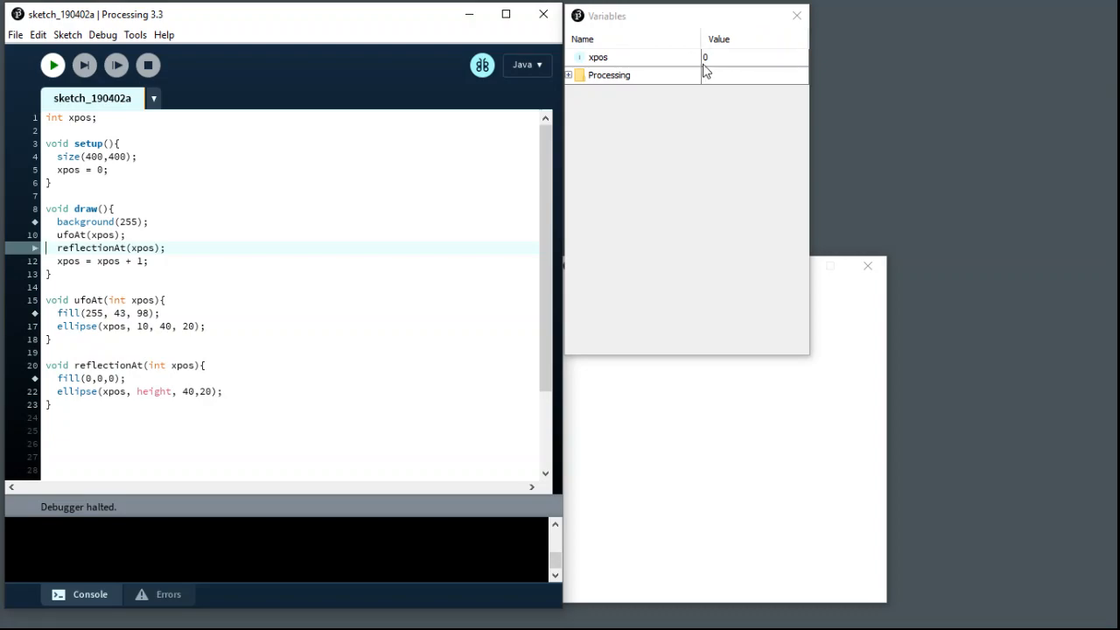
pyautogui.moveTo(718, 60)
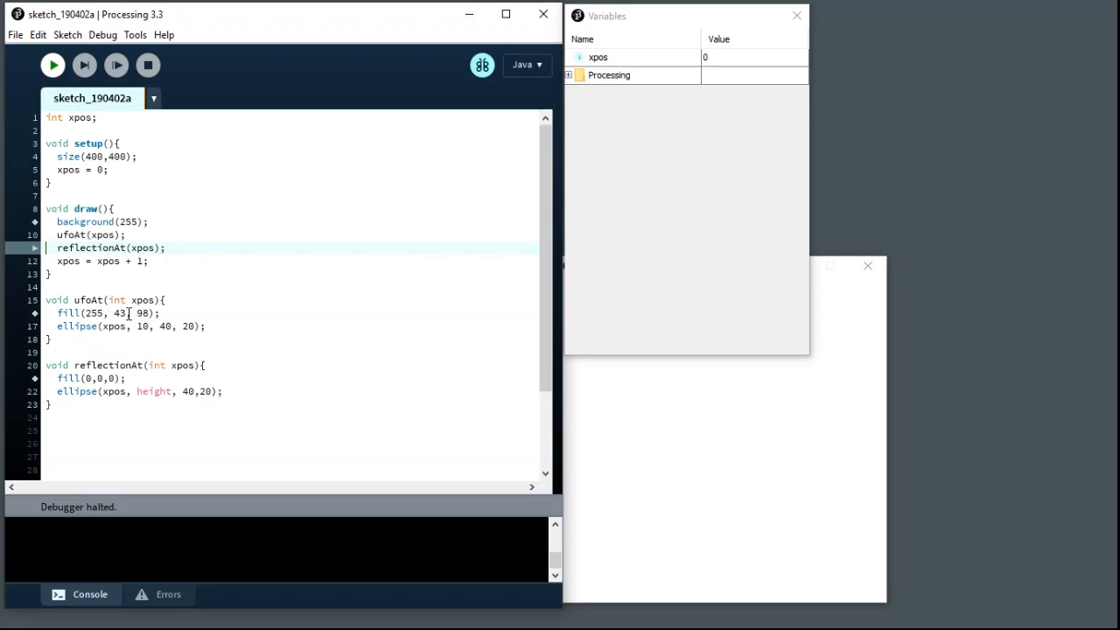
pyautogui.moveTo(84, 65)
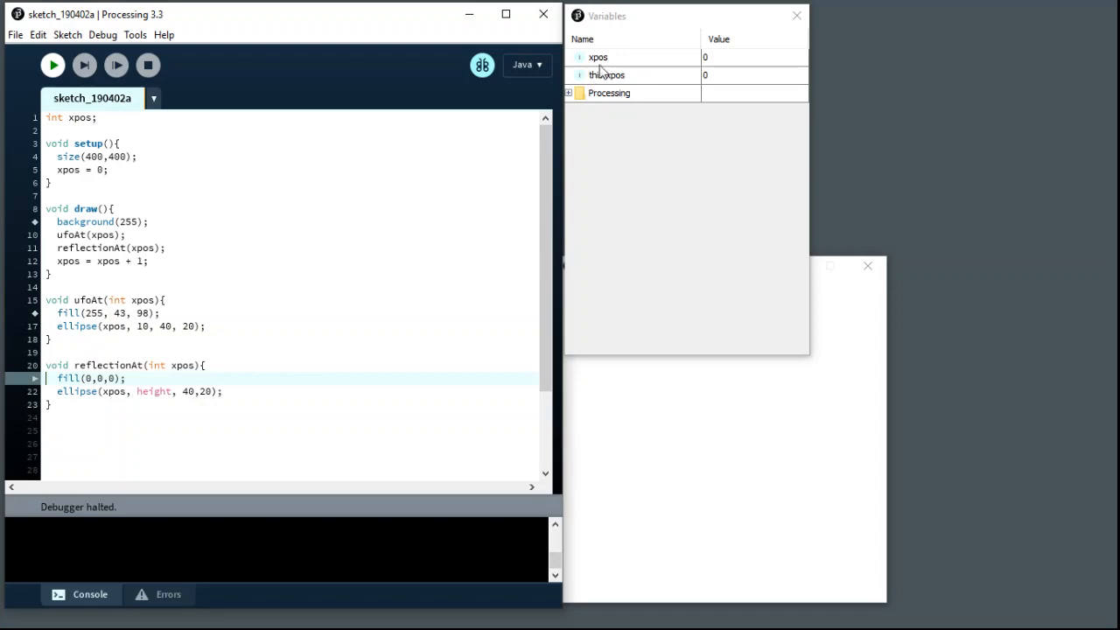
pyautogui.moveTo(633, 91)
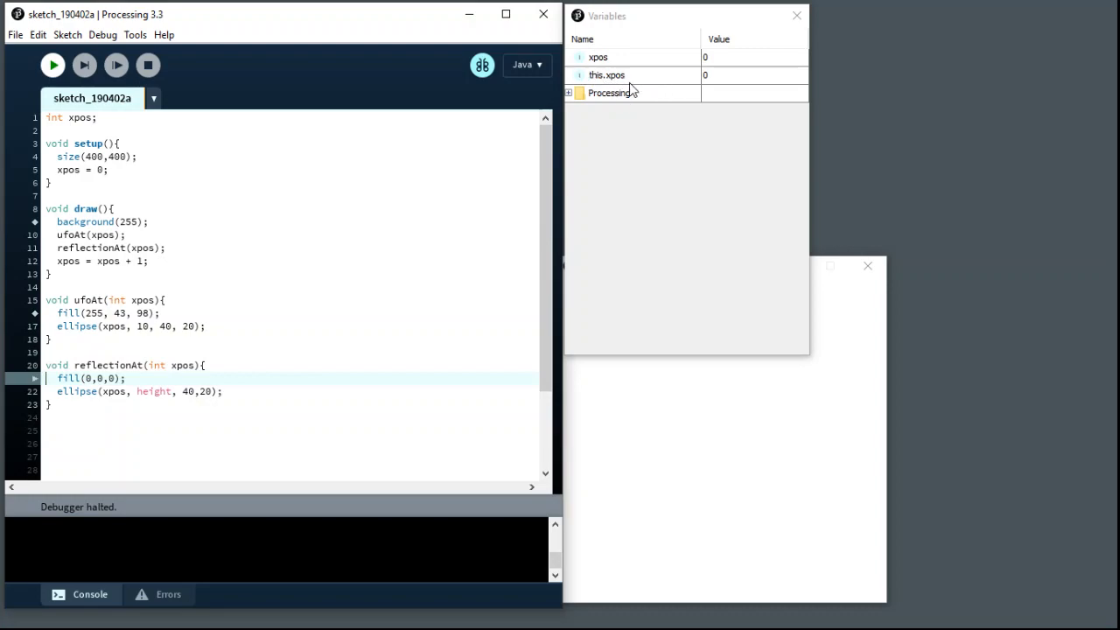
pyautogui.moveTo(84, 65)
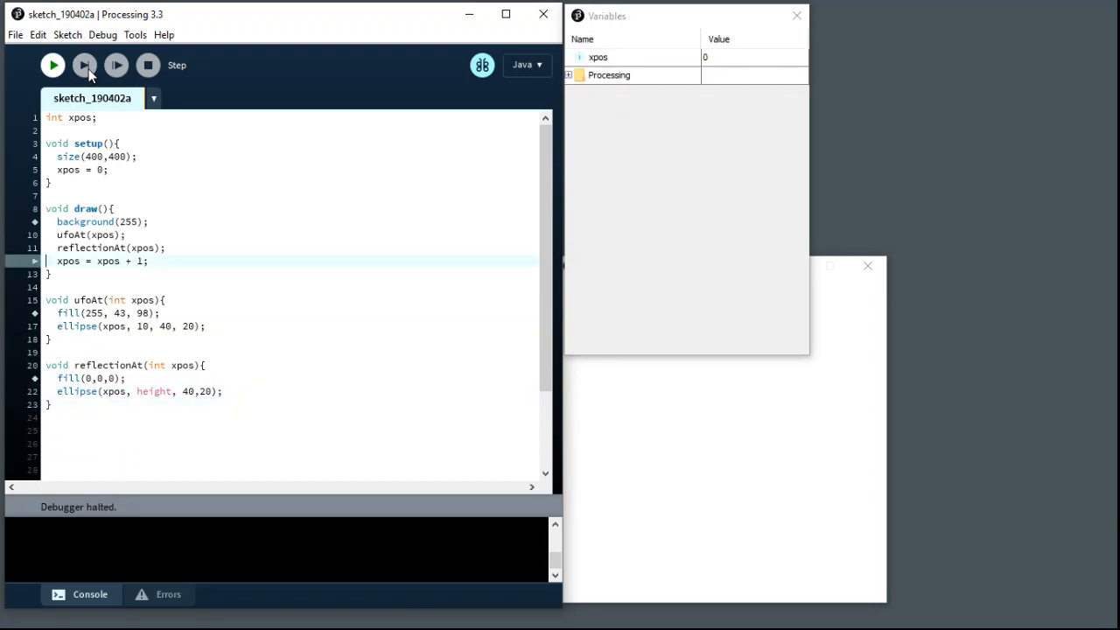
# Step: Step into the next draw iteration until xpos and this.xpos both read 2 in ufoAt
pyautogui.click(84, 65)
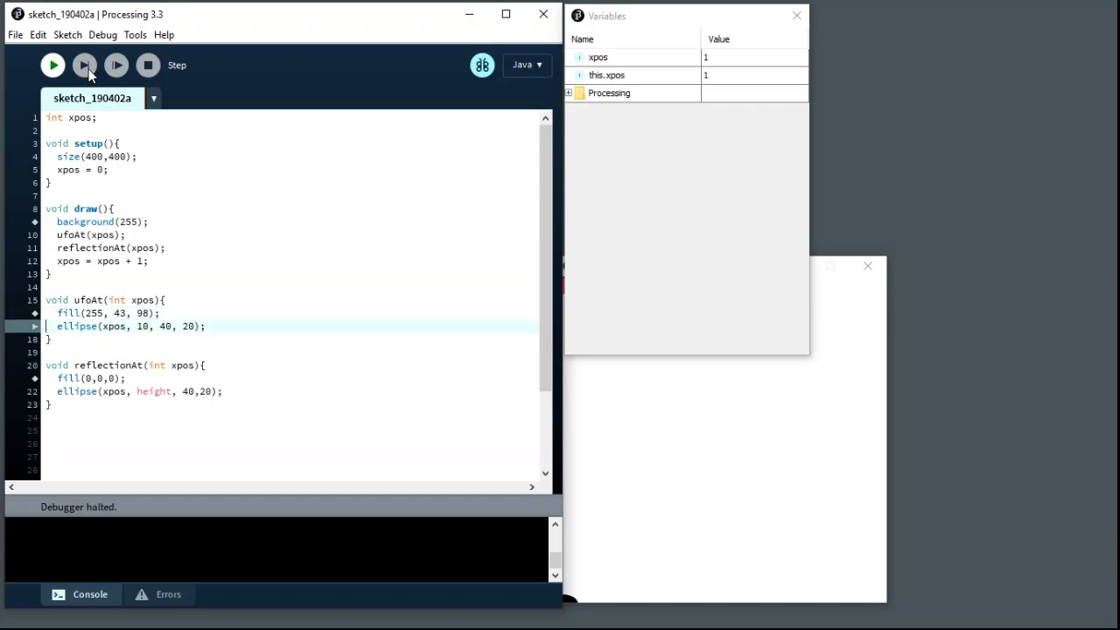
pyautogui.click(84, 65)
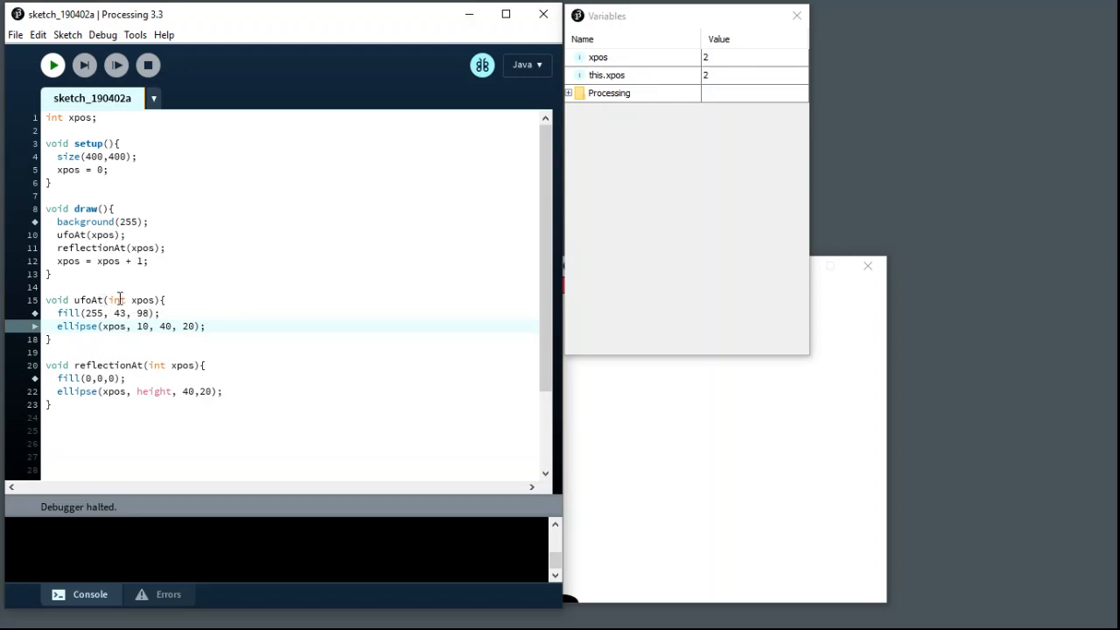
pyautogui.doubleClick(126, 301)
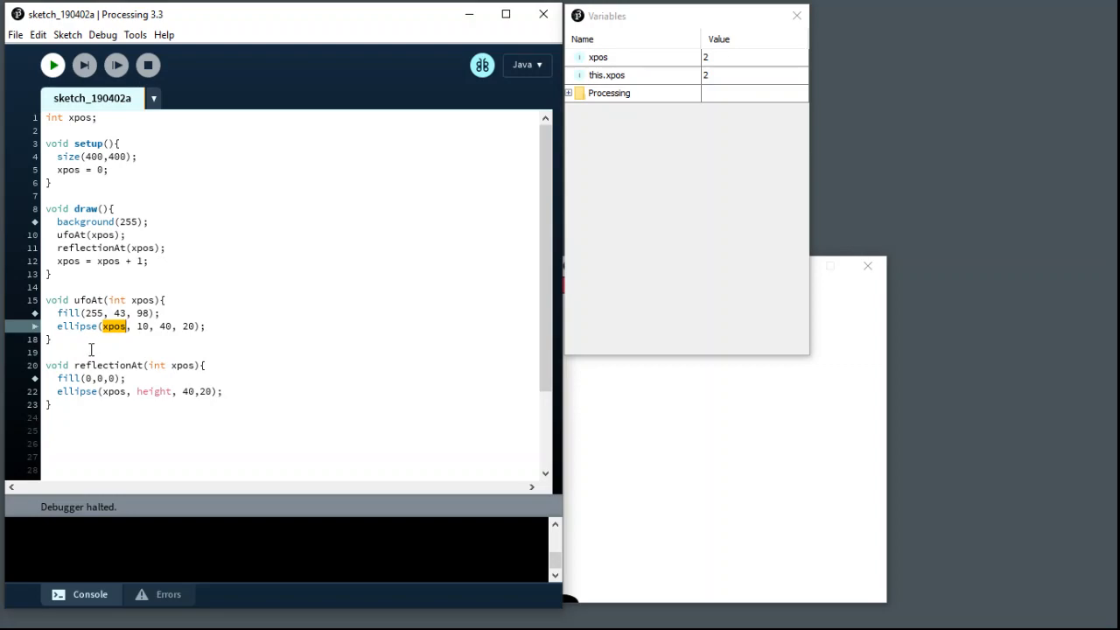
pyautogui.moveTo(74, 358)
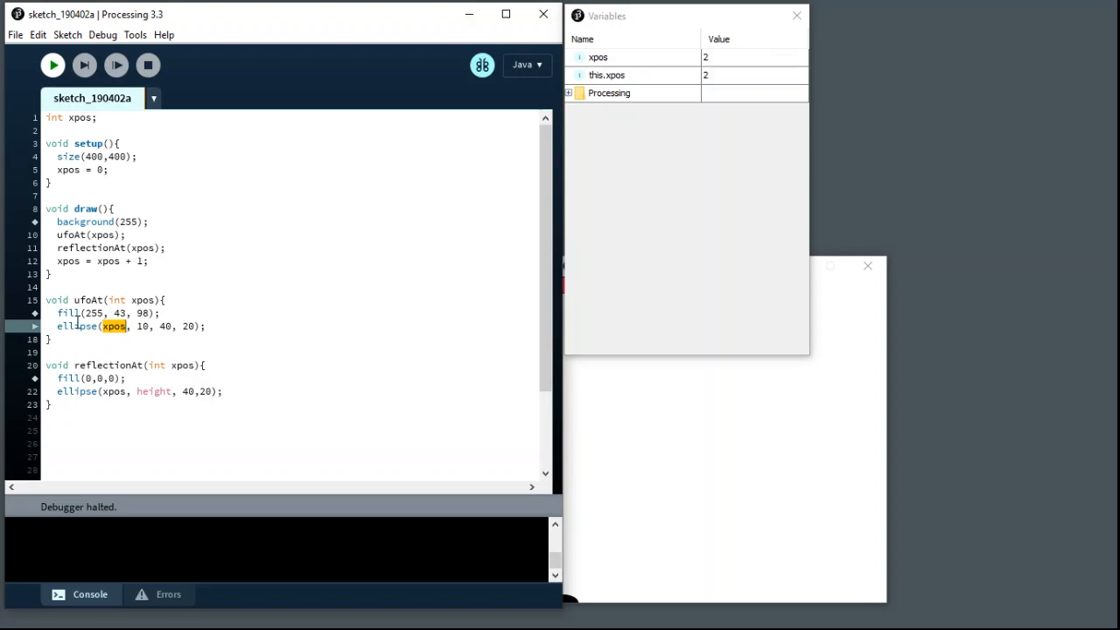
pyautogui.moveTo(310, 378)
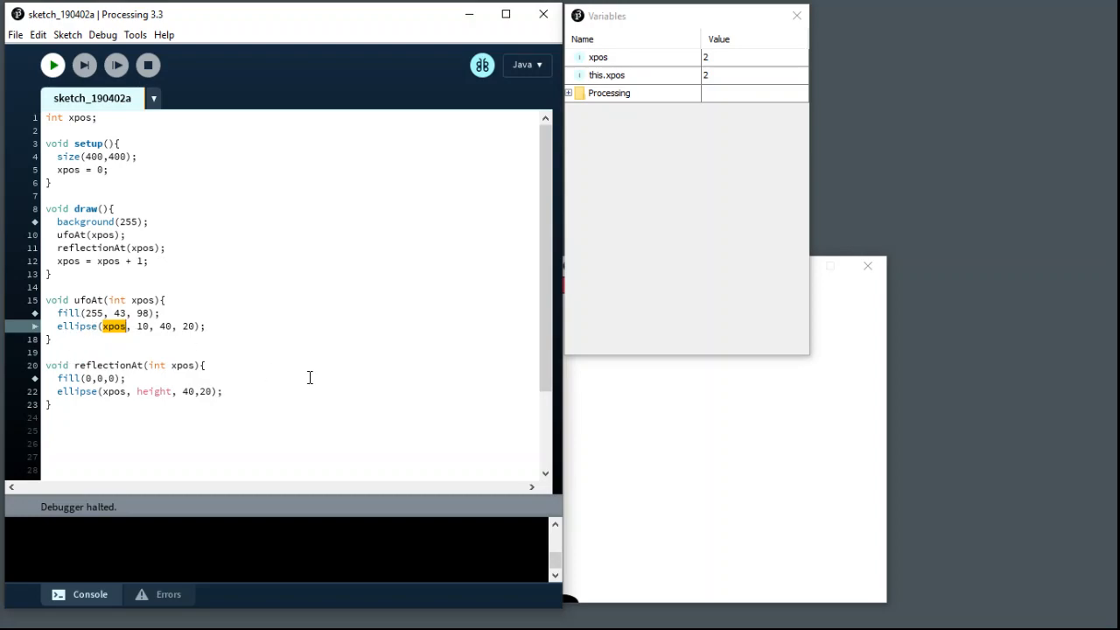